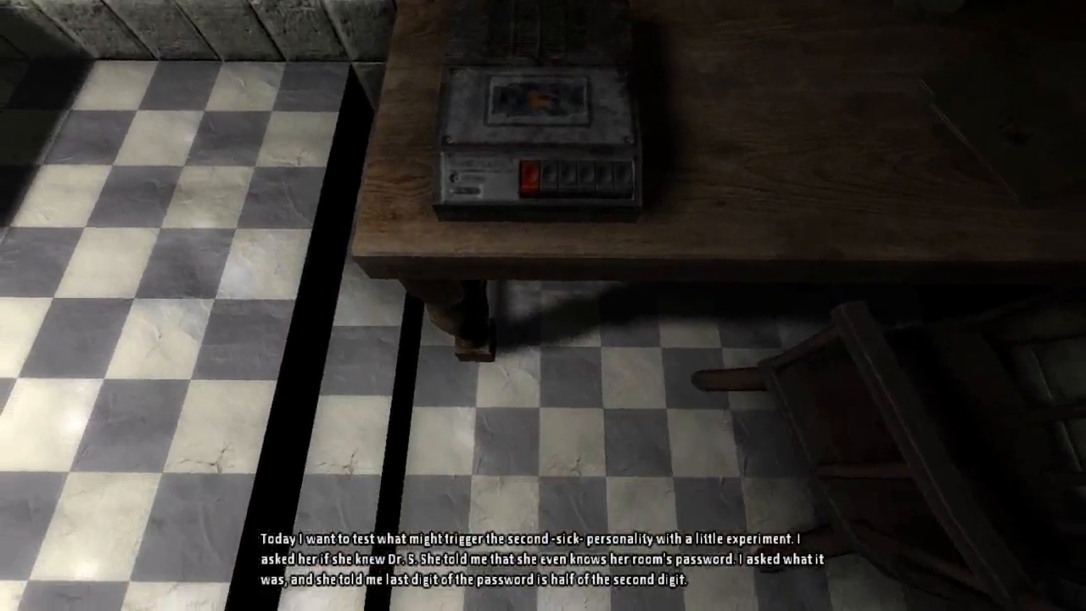
mouse_move(543, 306)
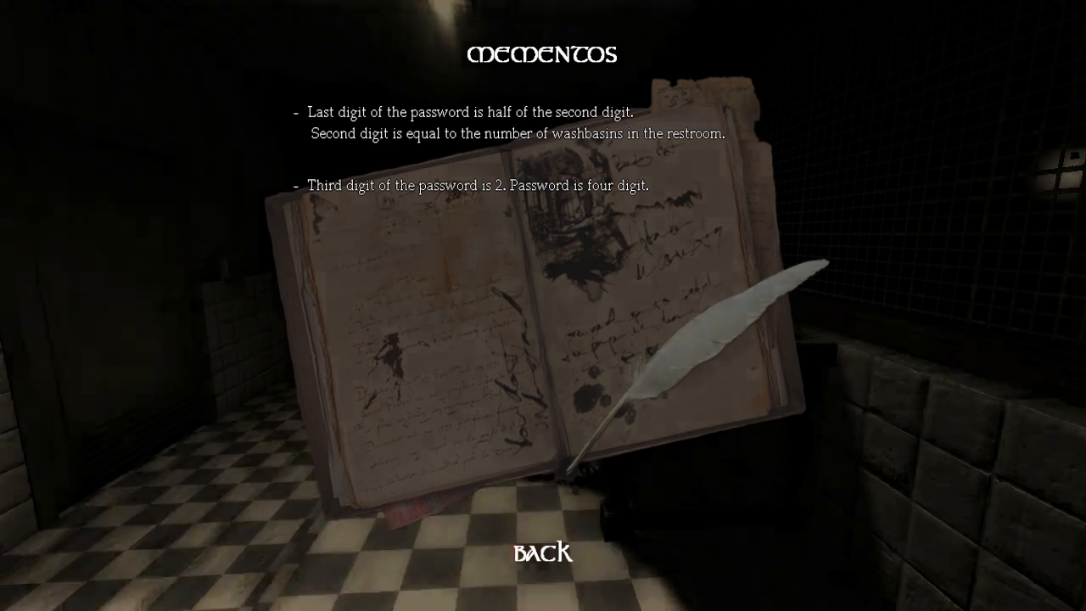
- Leave the Mementos journal and return to the dark tiled hallway
click(542, 552)
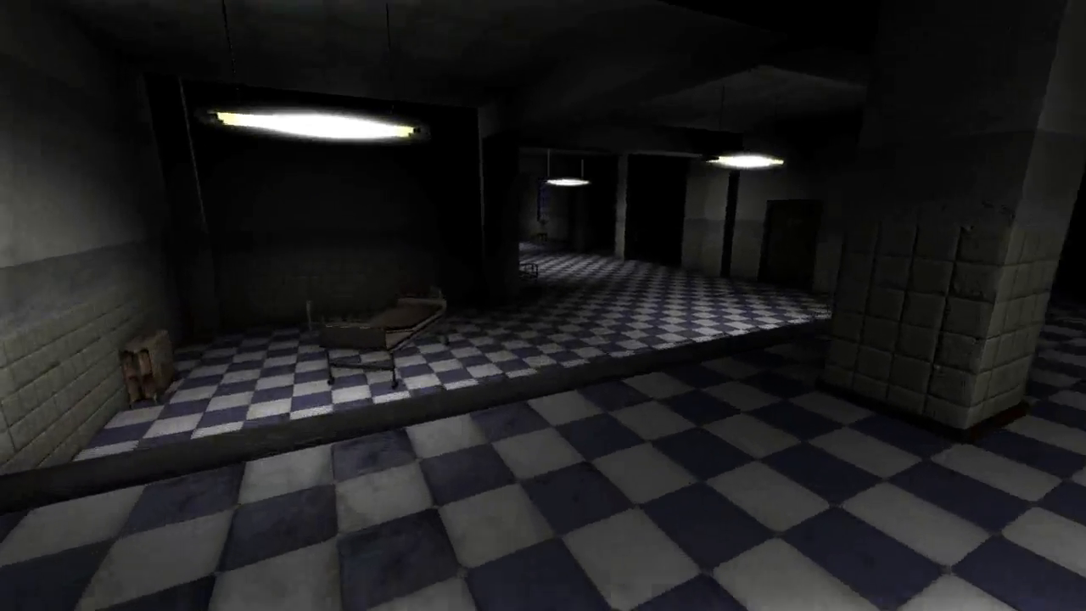
- Reopen the journal from the inventory to the Mementos page with the four-digit password clues
key(tab)
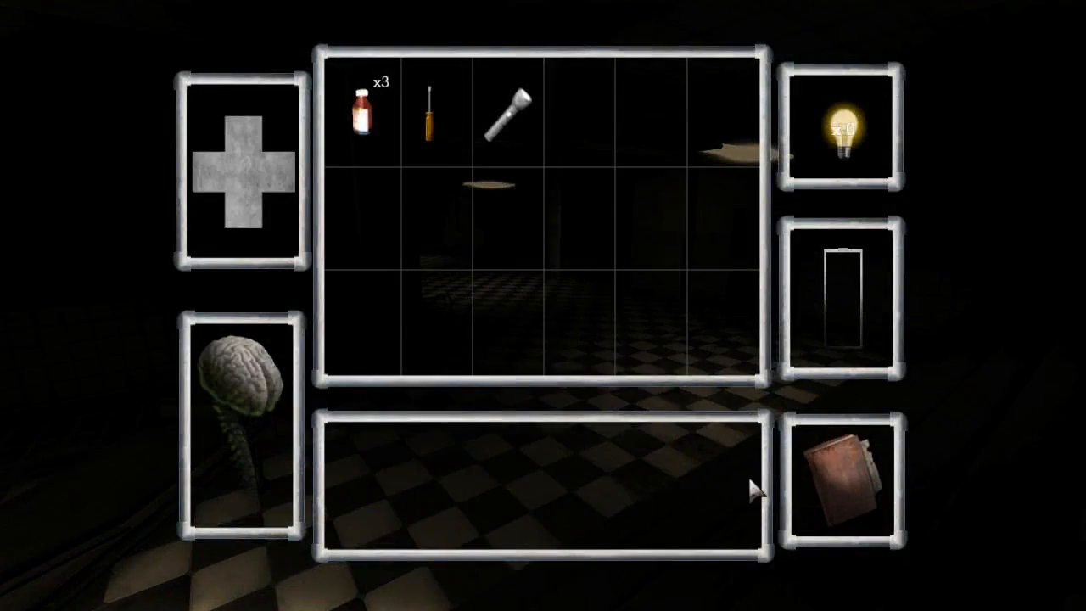
click(840, 477)
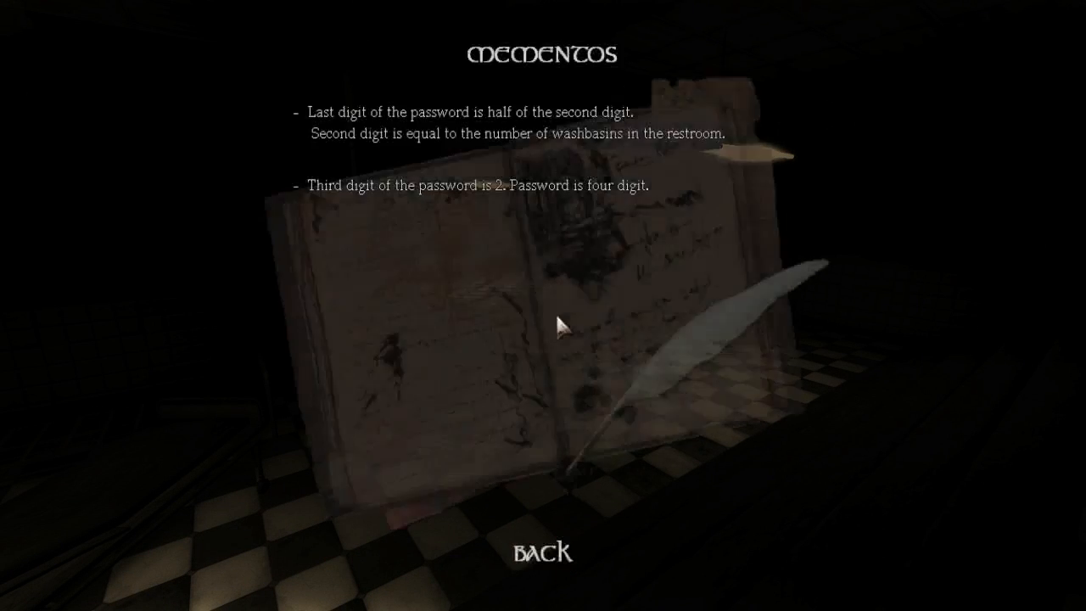
click(542, 552)
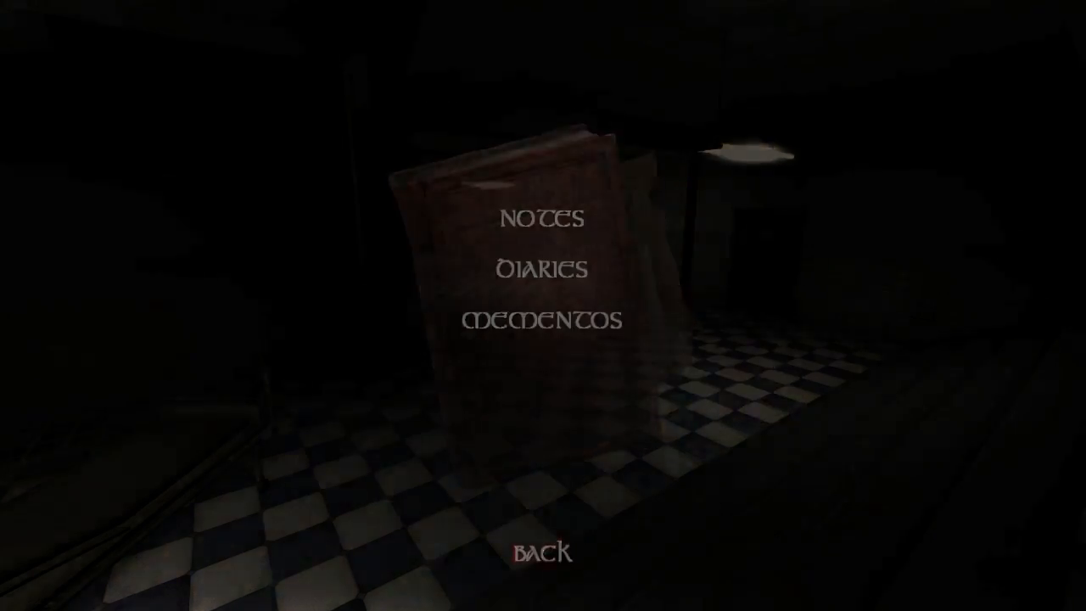
click(539, 548)
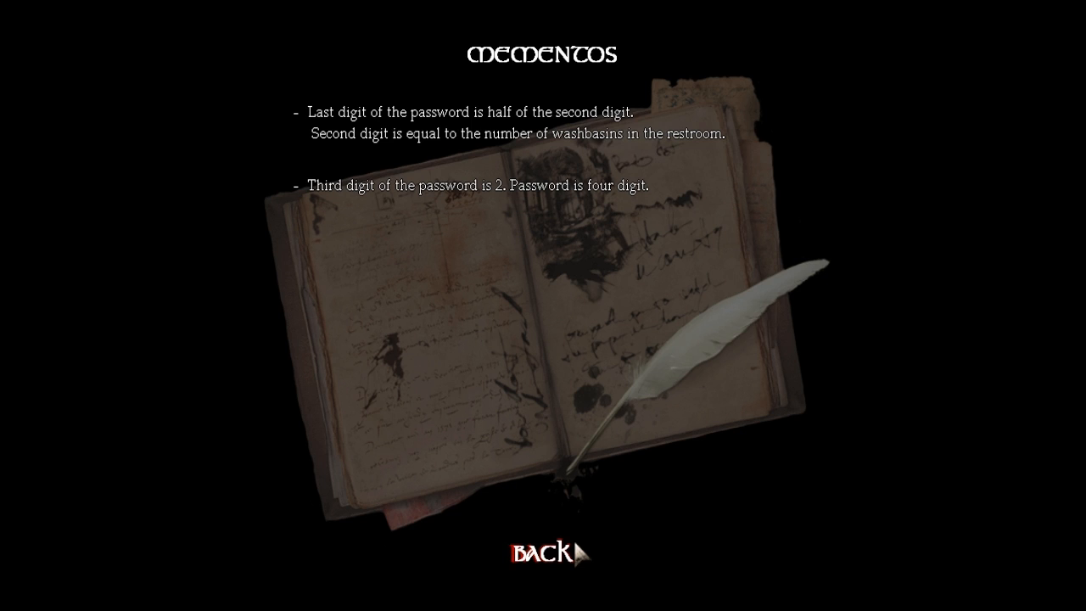
mouse_move(562, 607)
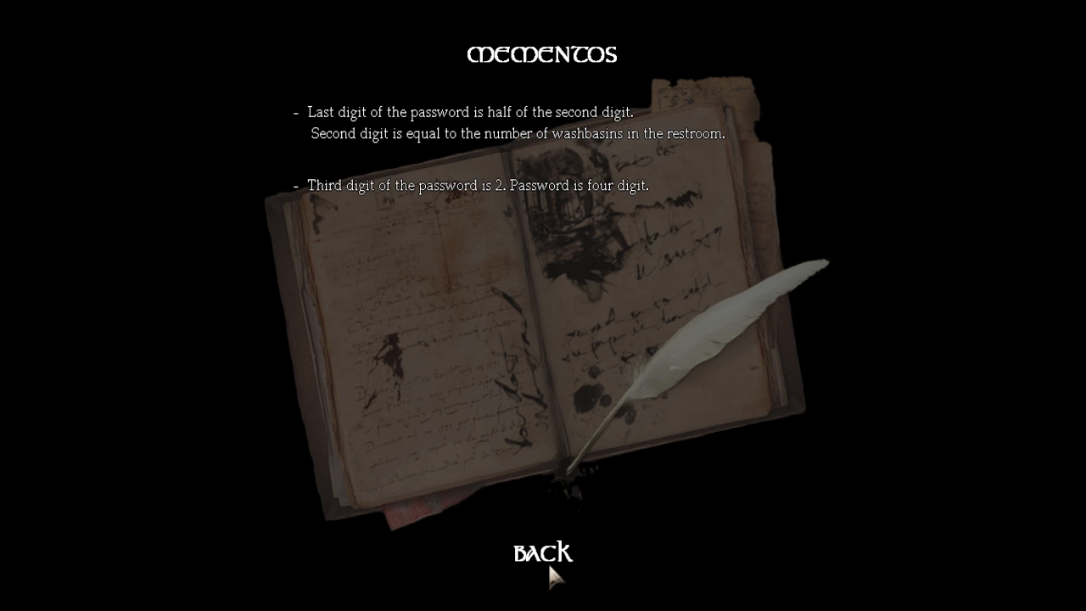
- Exit the Mementos page and resume the game session from the pause menu
click(540, 551)
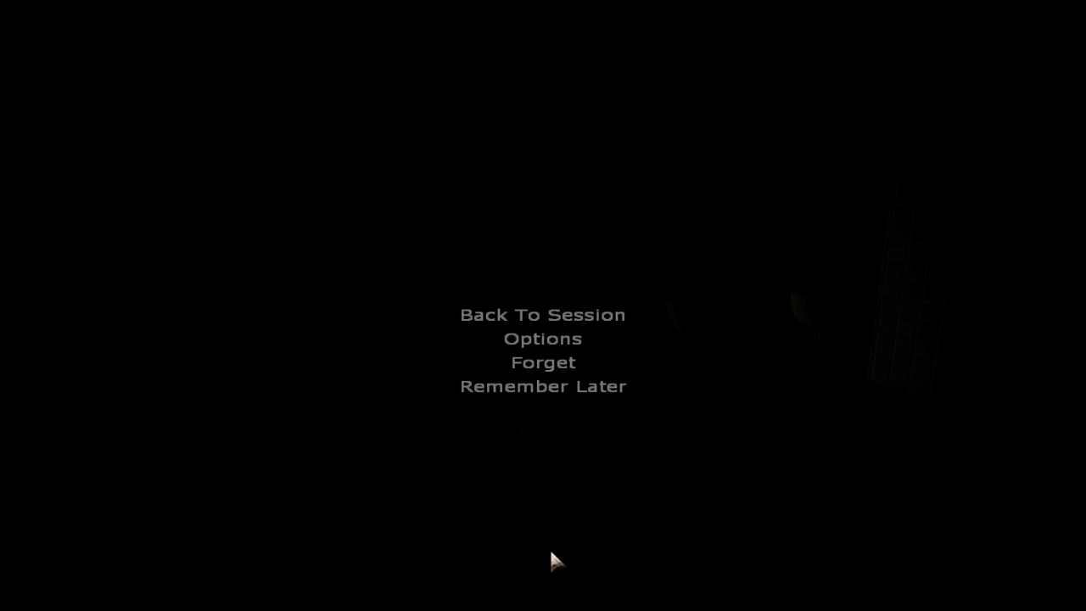
click(542, 315)
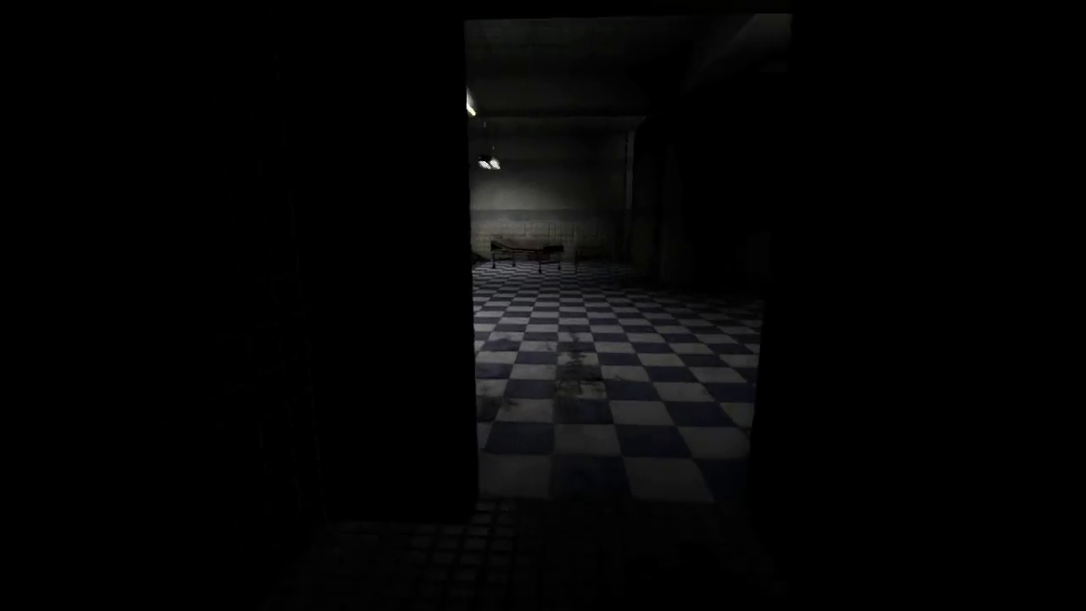
mouse_move(542, 305)
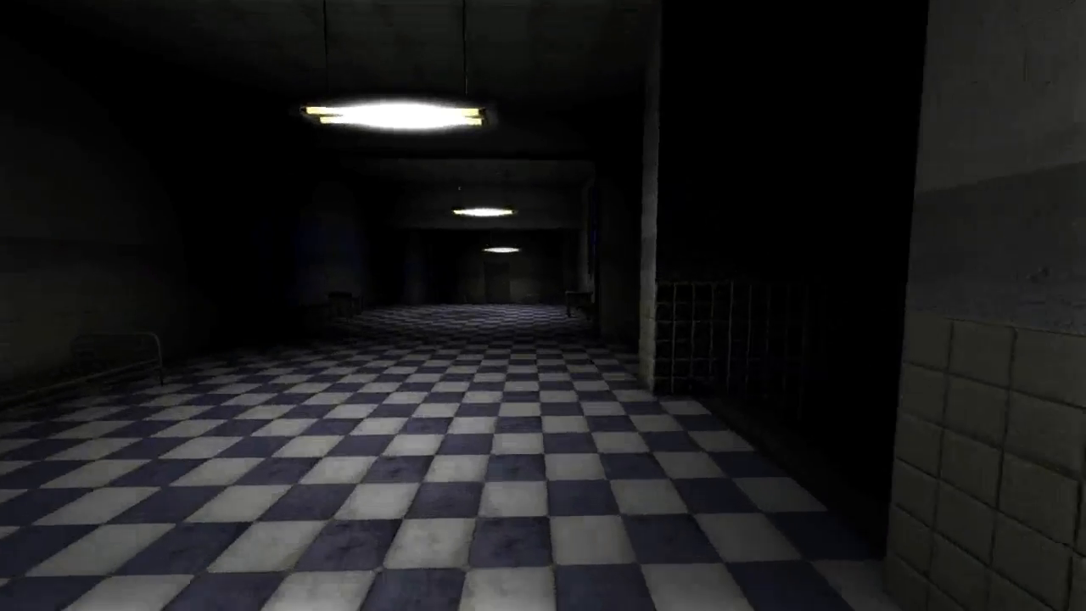